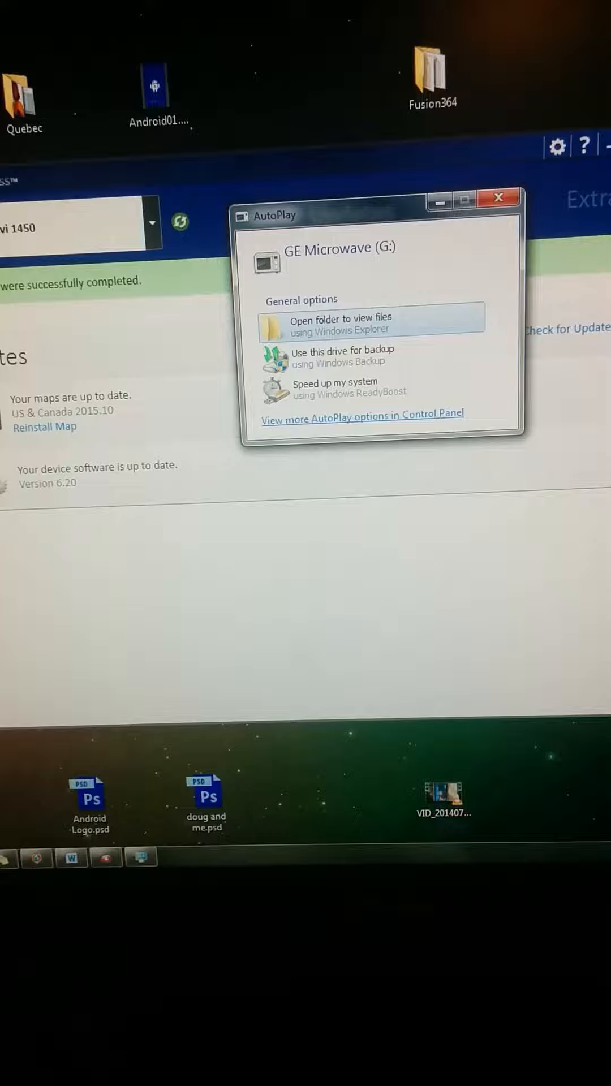
Choose 'Open folder to view files' in AutoPlay for the GE Microwave (G:) drive
left_click(339, 318)
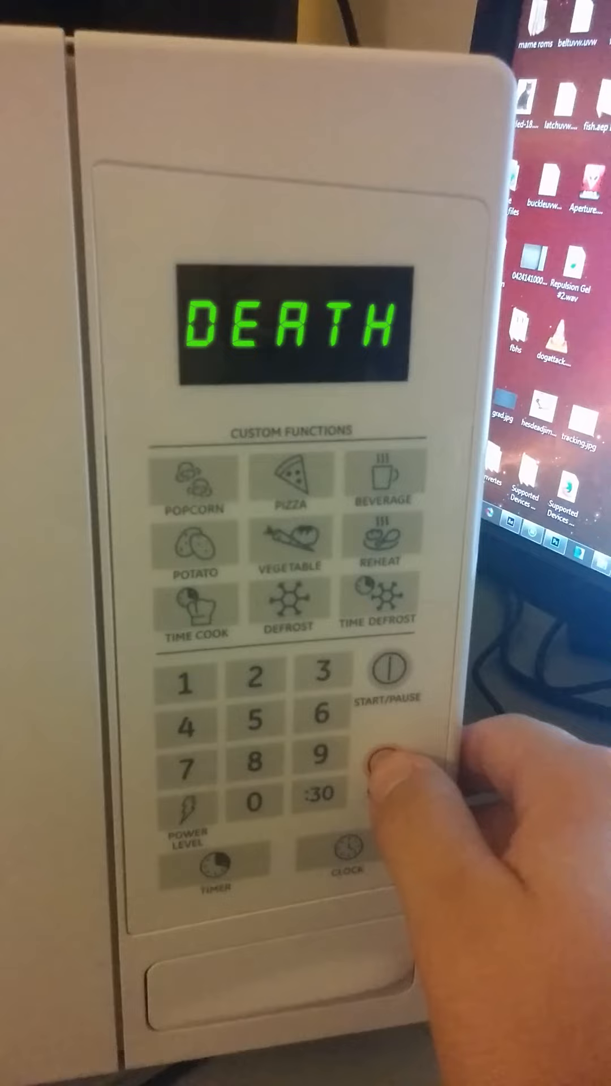
Advance the microwave display from DEATH to GDBYE, clear it, and start new text
left_click(389, 768)
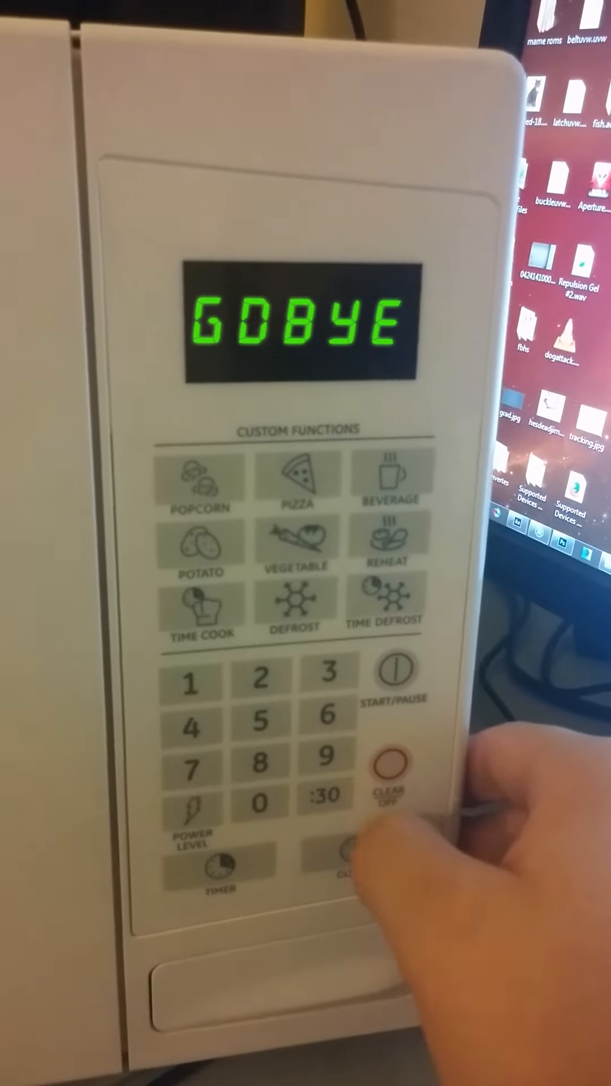
left_click(389, 776)
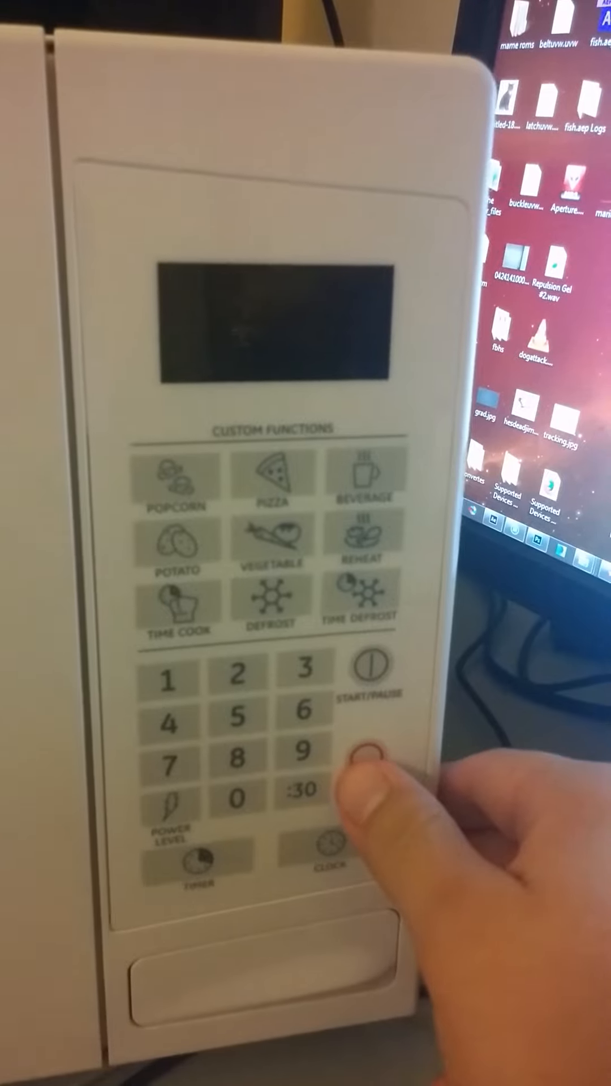
left_click(364, 775)
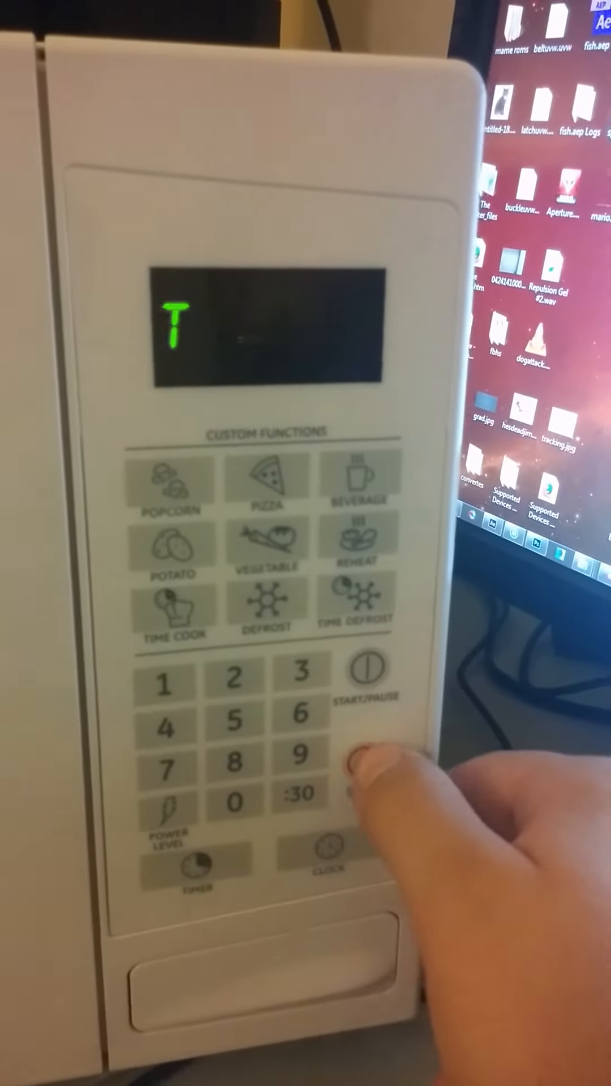